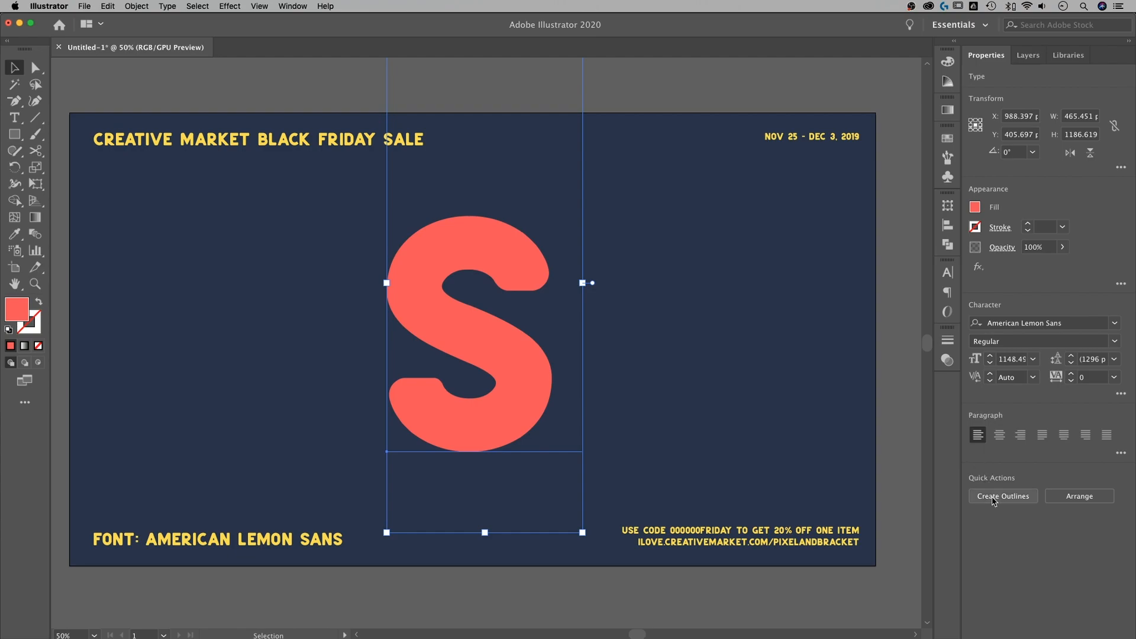
# - Turn the selected coral S text into outlined vector shapes via Create Outlines
pyautogui.click(1002, 496)
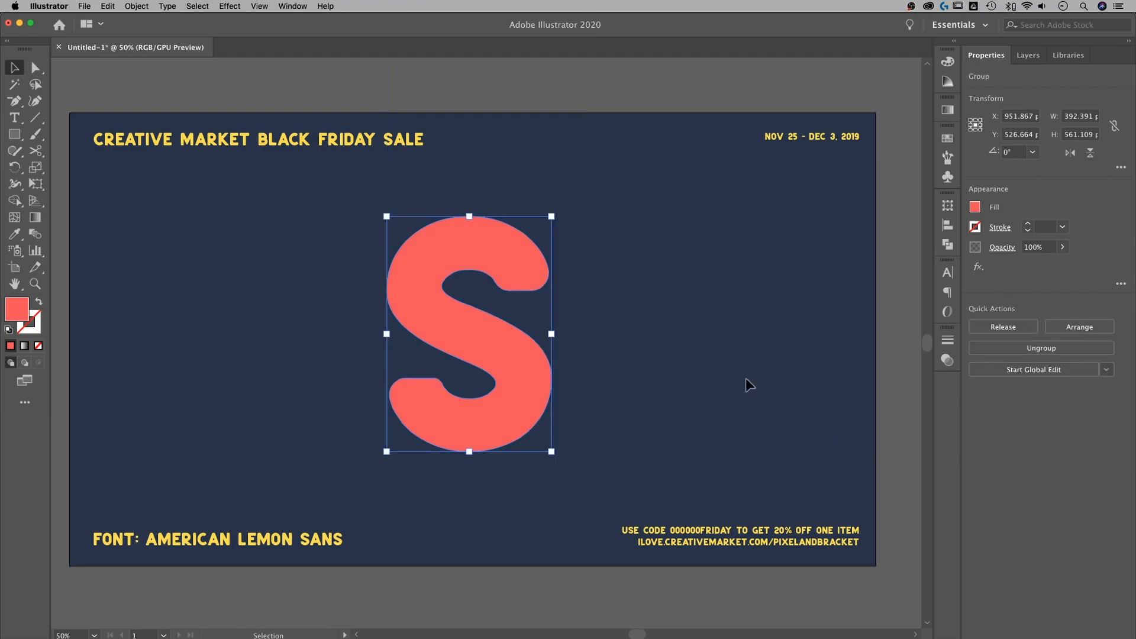
pyautogui.moveTo(491, 255)
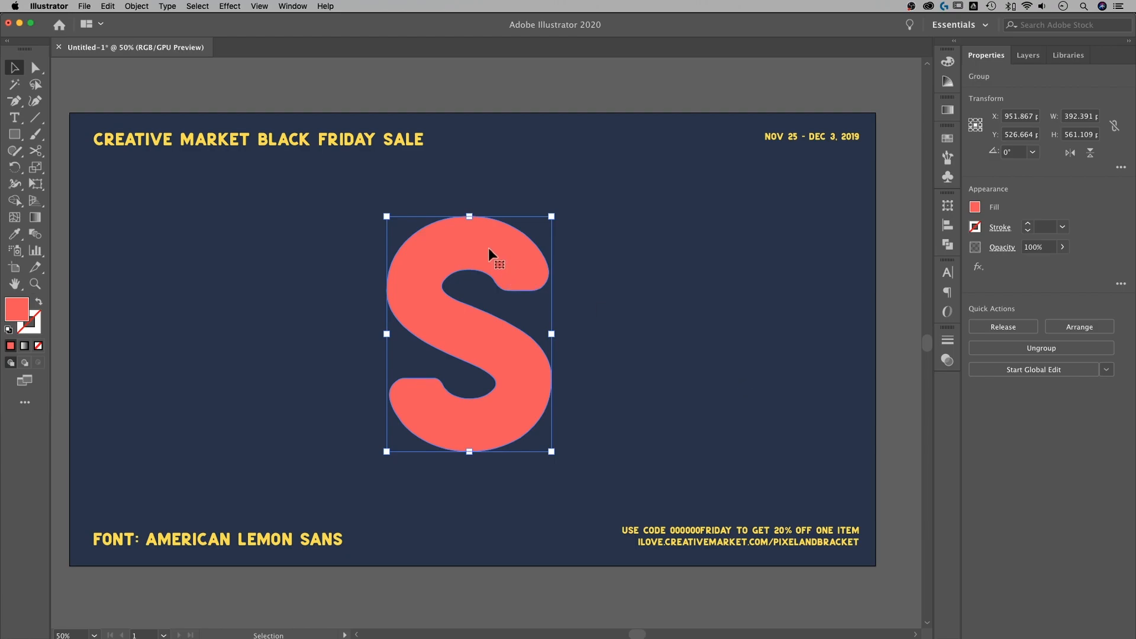
pyautogui.moveTo(516, 257)
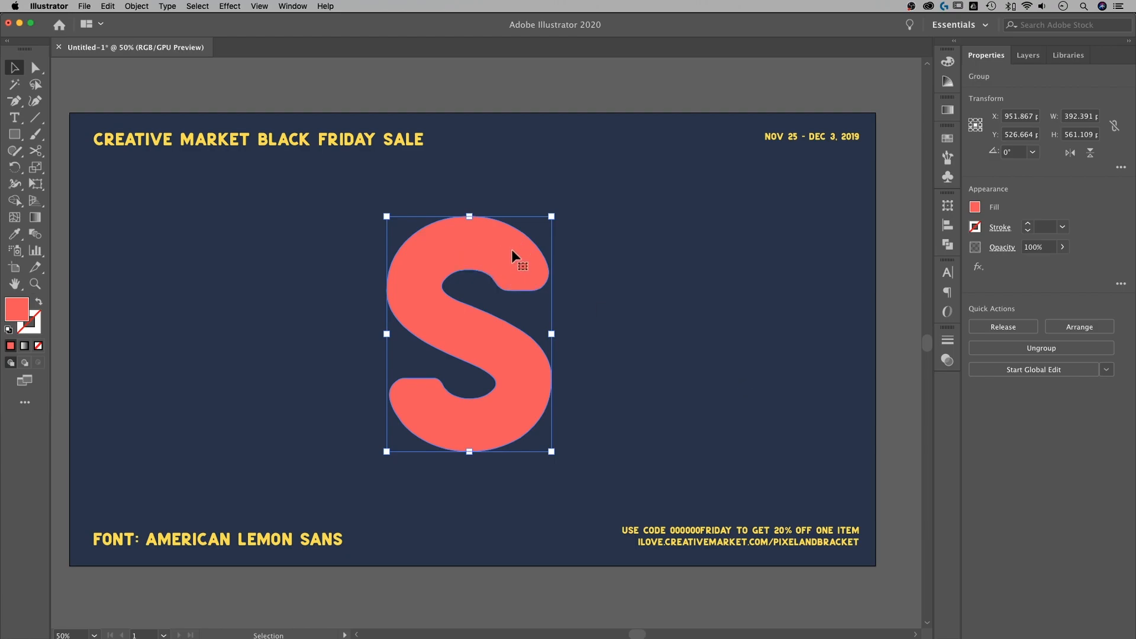
pyautogui.moveTo(505, 259)
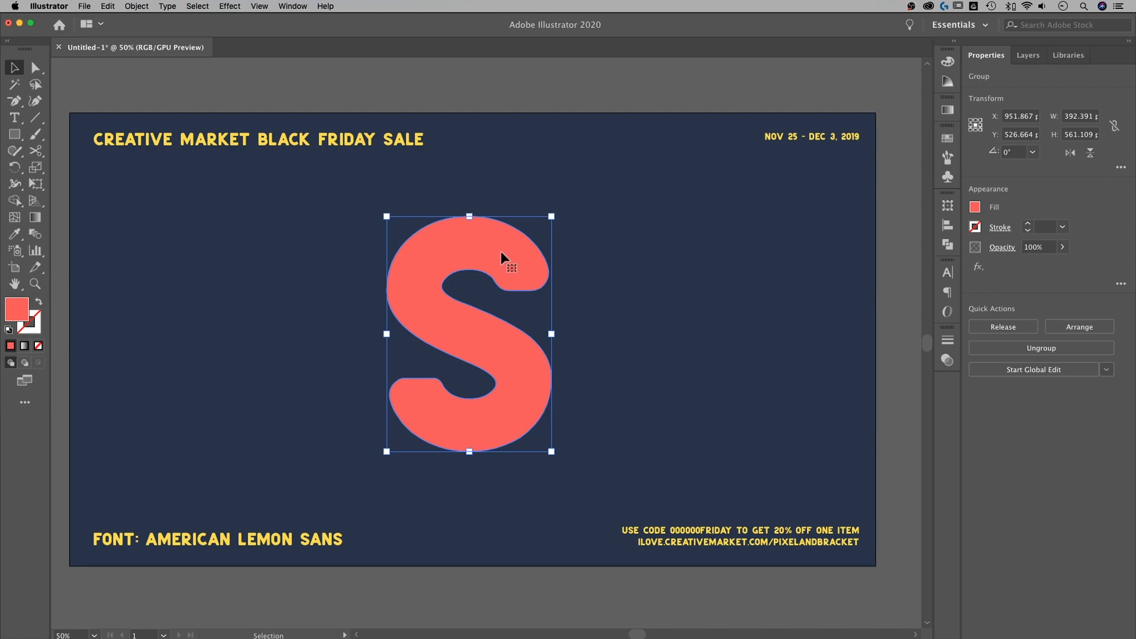
# - Switch to the Direct Selection tool to expose the S's anchor points
pyautogui.click(36, 67)
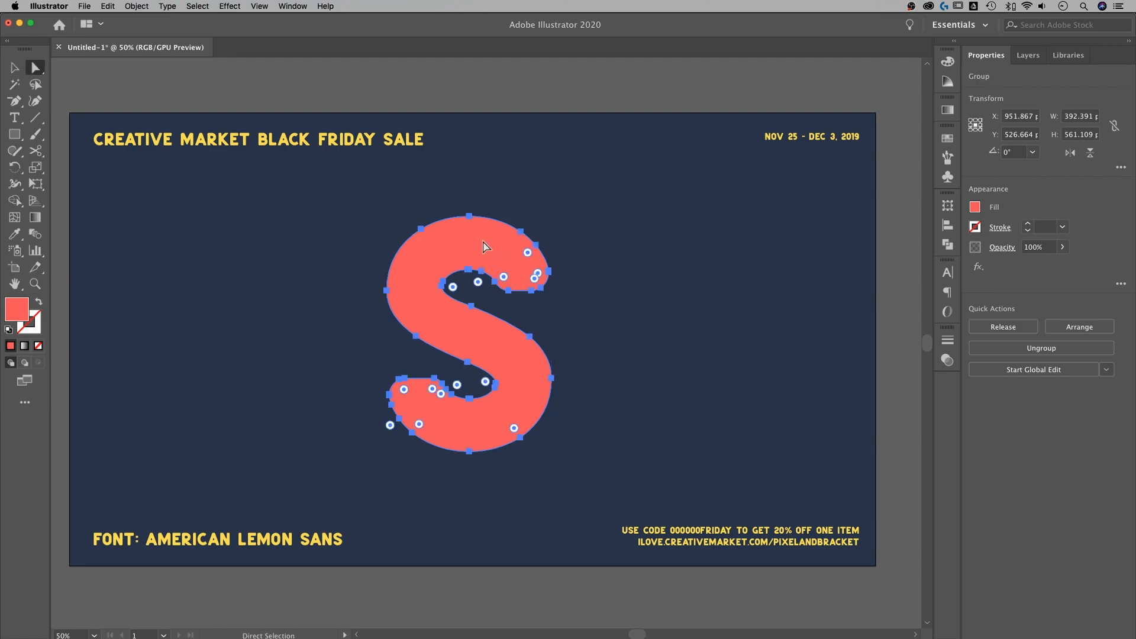
pyautogui.moveTo(485, 251)
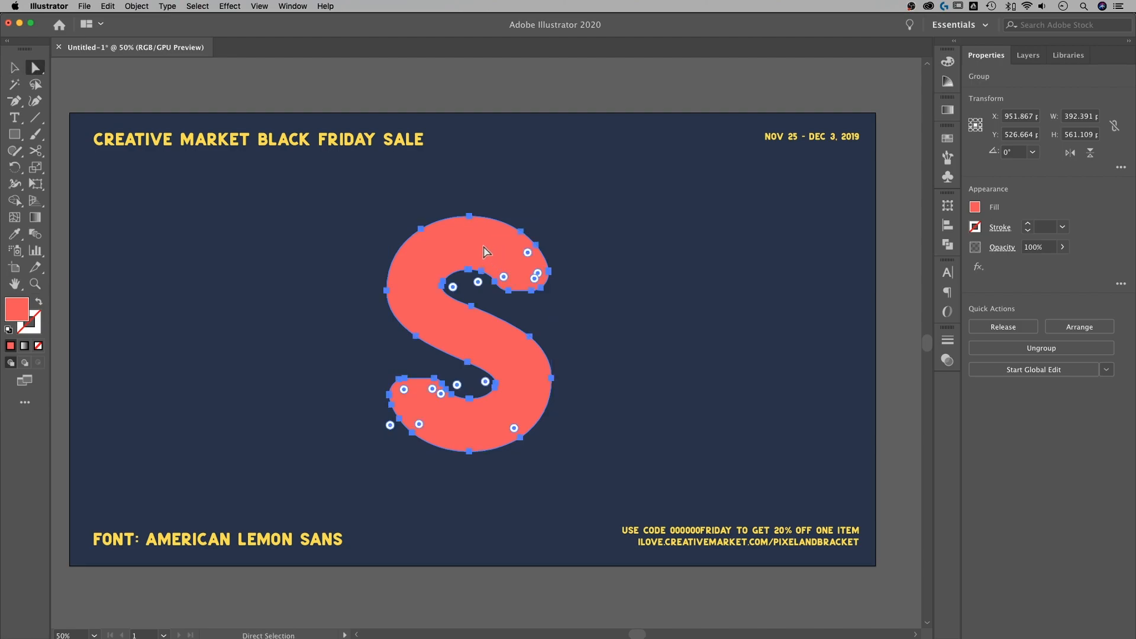
pyautogui.moveTo(478, 235)
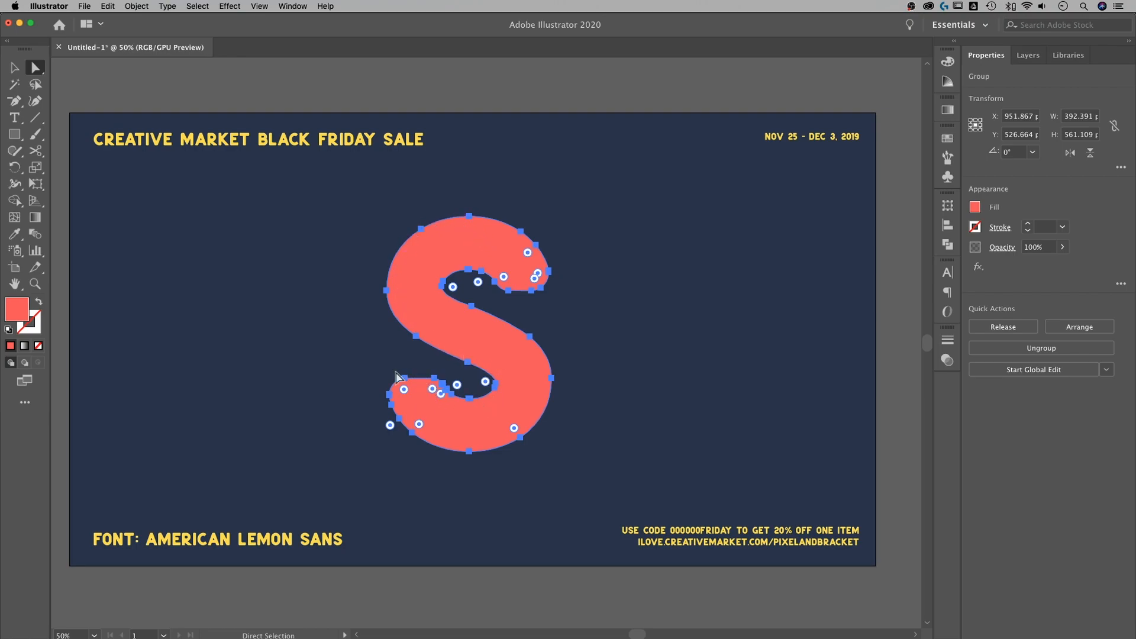
pyautogui.moveTo(447, 307)
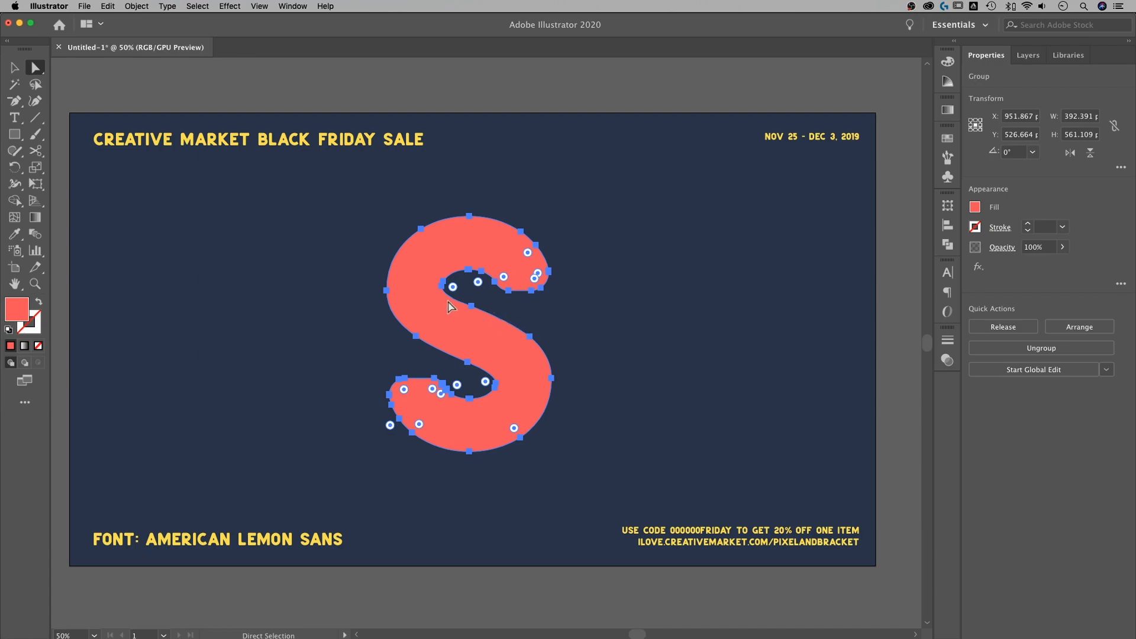
pyautogui.moveTo(464, 232)
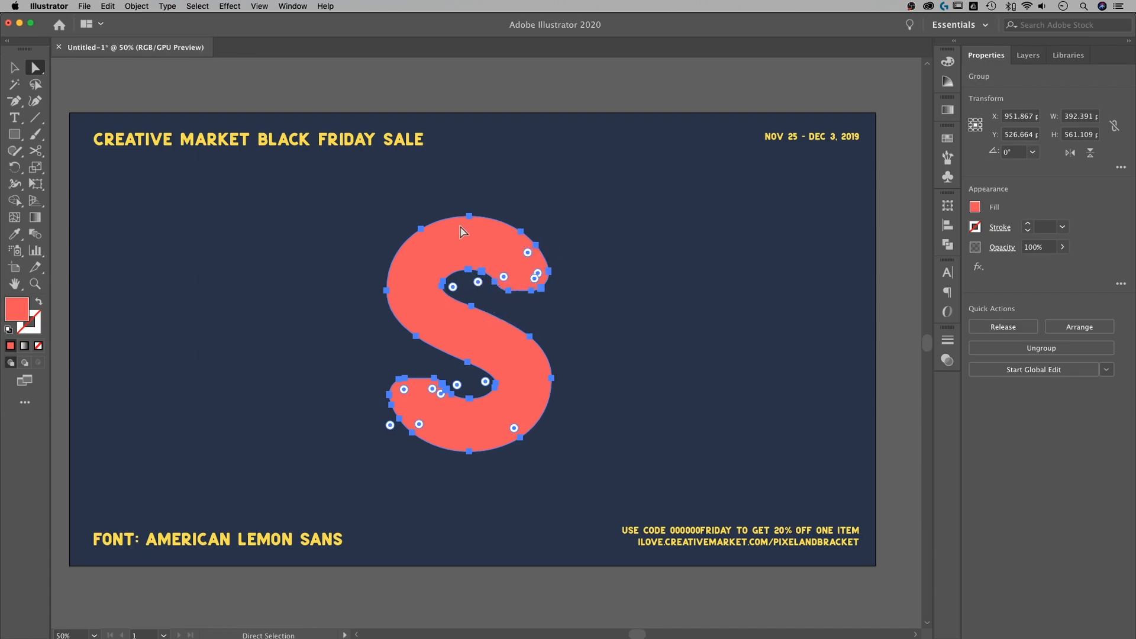
pyautogui.moveTo(431, 317)
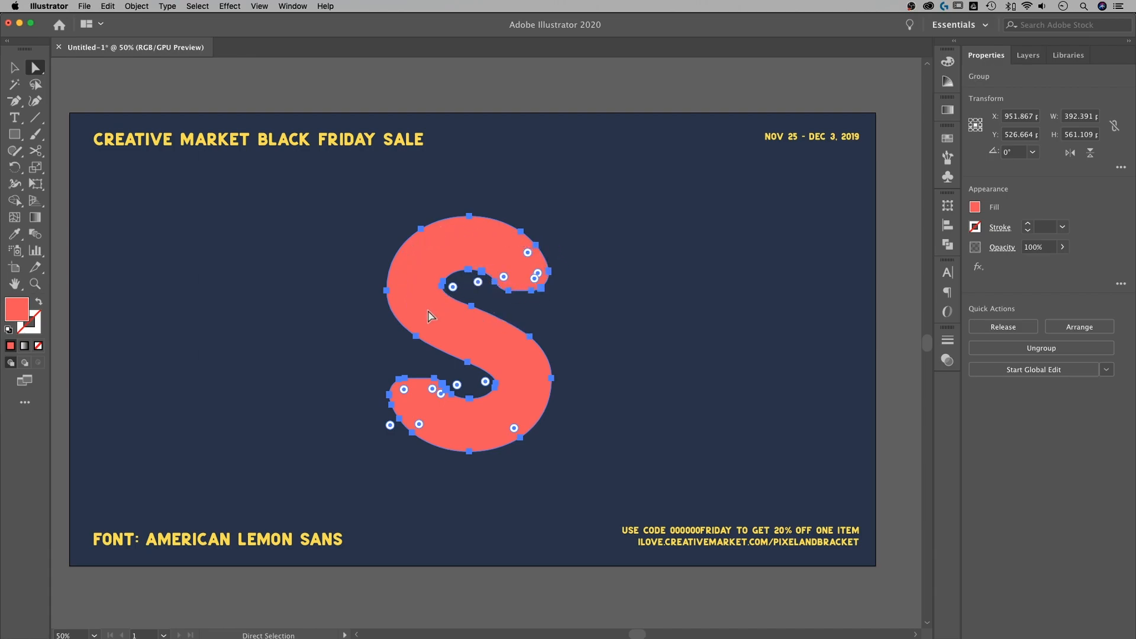
pyautogui.moveTo(395, 285)
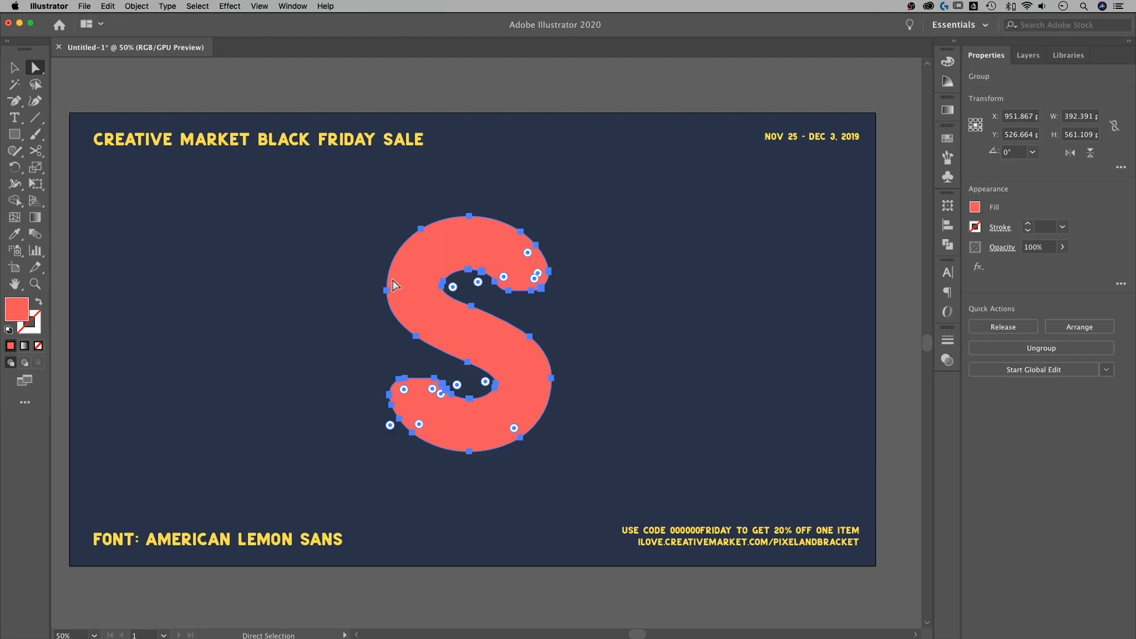
# - Apply Object > Path > Simplify to cut the S outline to about 10 anchor points
pyautogui.click(136, 5)
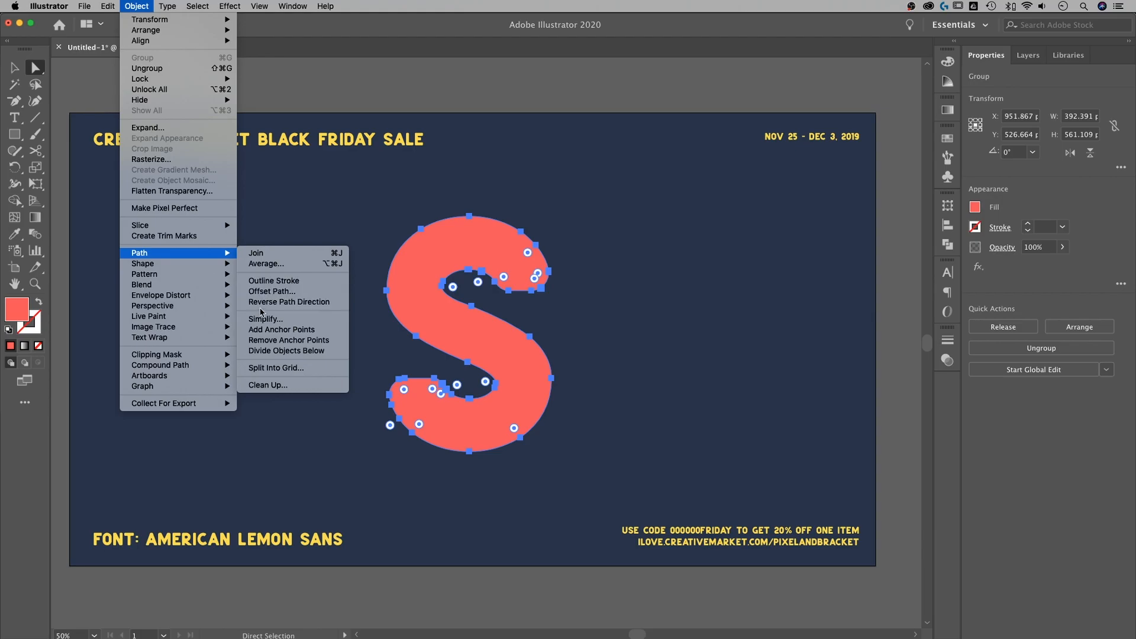
pyautogui.click(265, 318)
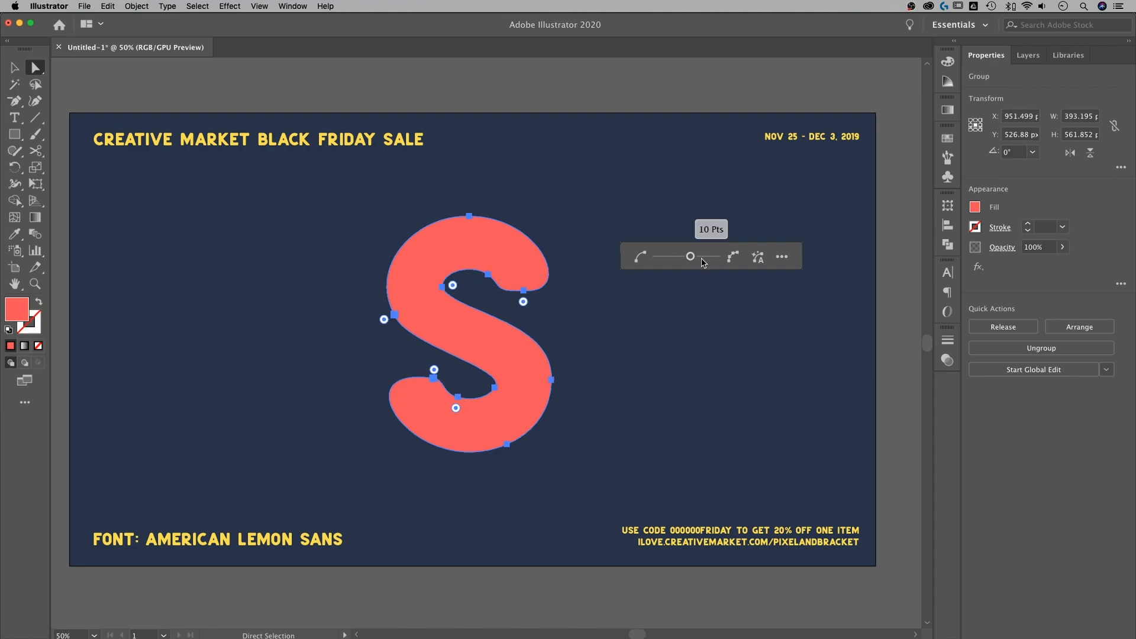
pyautogui.moveTo(782, 256)
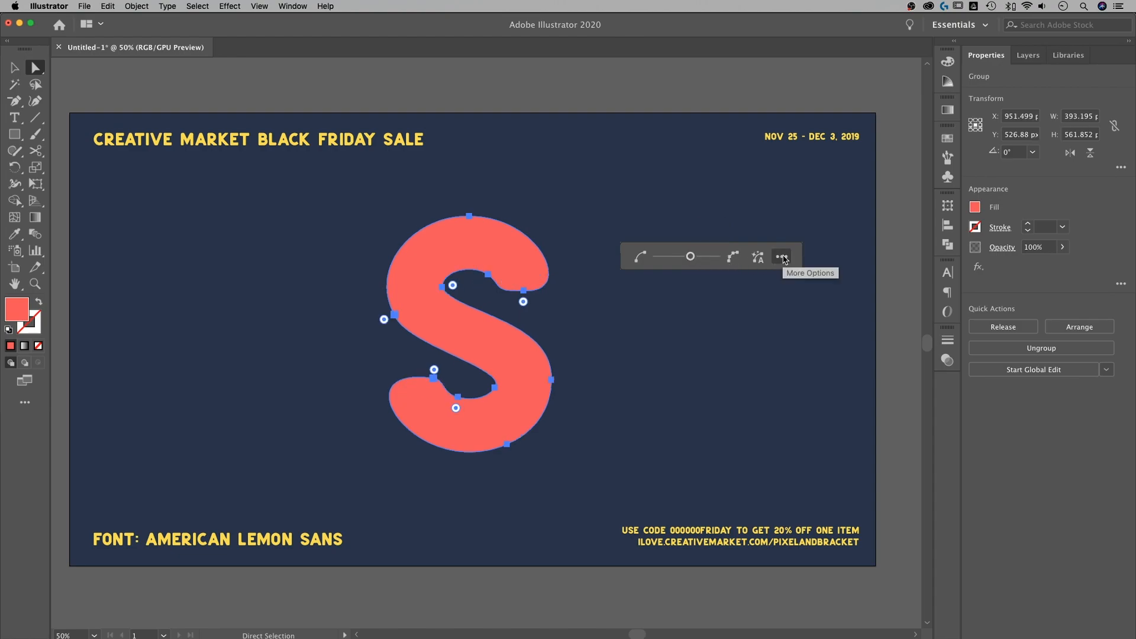
# - Expand the Simplify widget into the full dialog, reporting 38 points reduced to 11
pyautogui.click(782, 256)
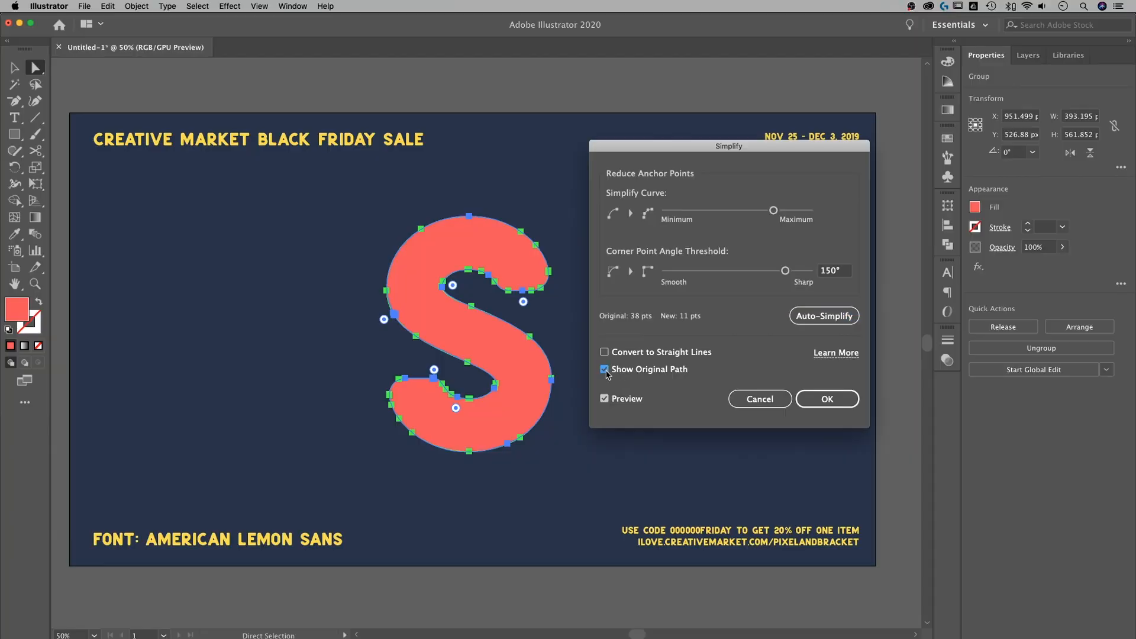
# - Hide and re-show the original path for comparison, then leave Preview unchecked
pyautogui.click(604, 369)
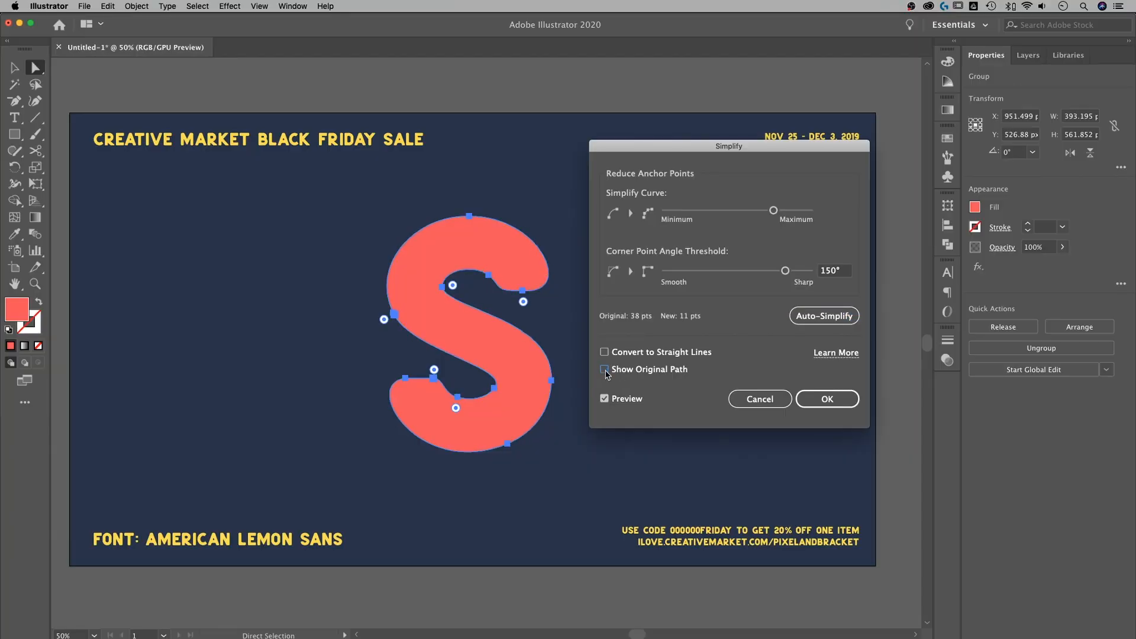
pyautogui.click(604, 369)
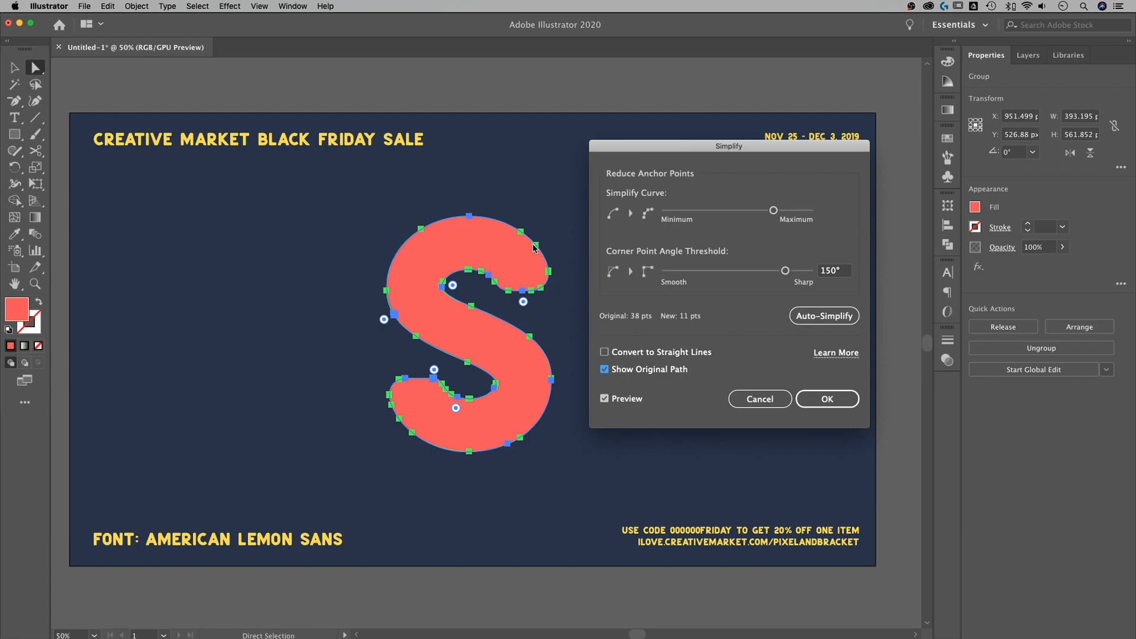
pyautogui.moveTo(518, 372)
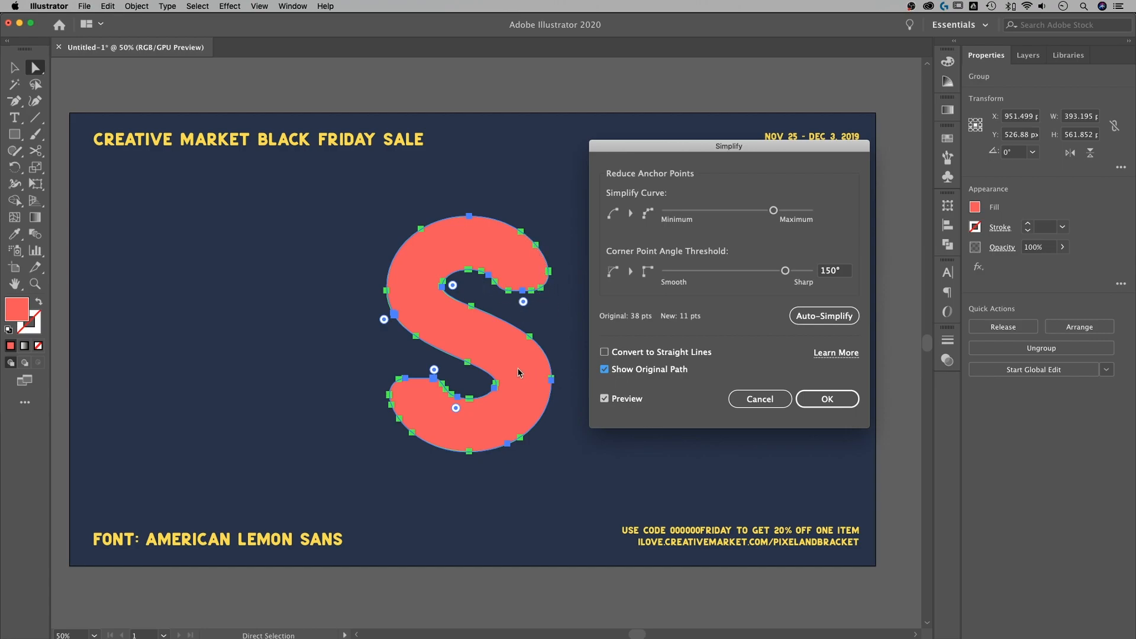
pyautogui.moveTo(592, 388)
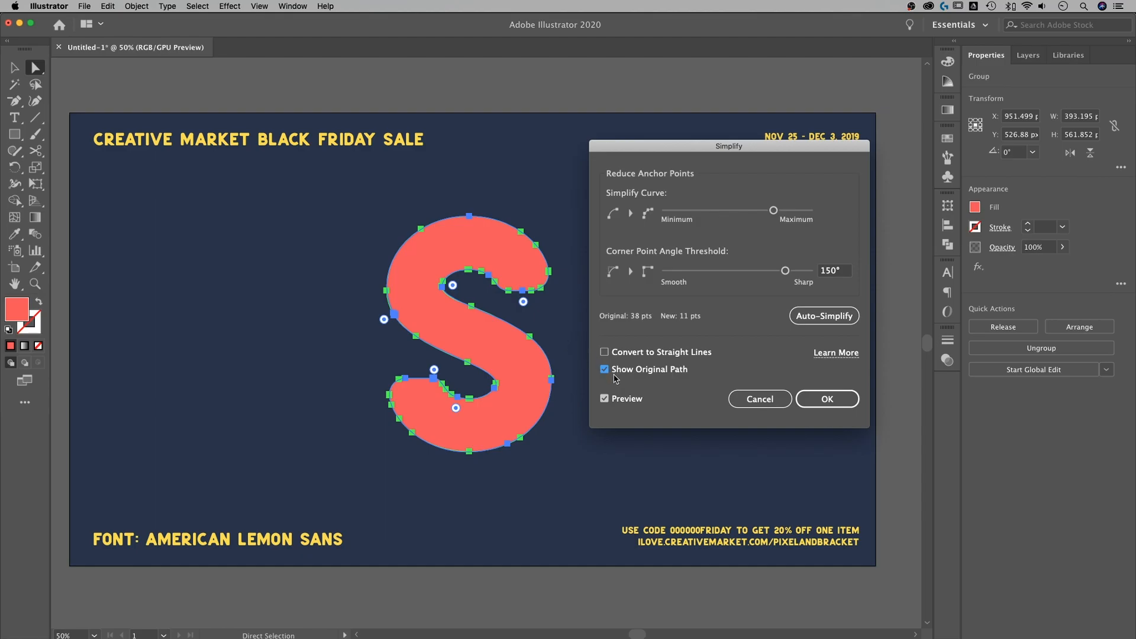
pyautogui.click(605, 398)
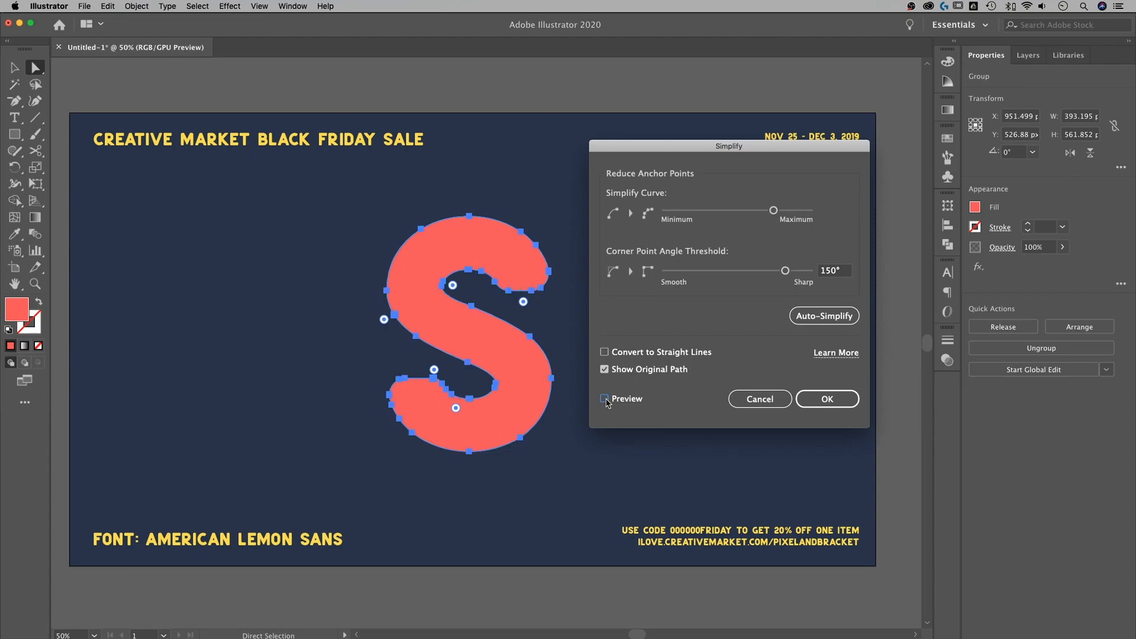
# - Re-enable Preview and confirm Simplify so the S keeps about 11 anchor points
pyautogui.click(605, 399)
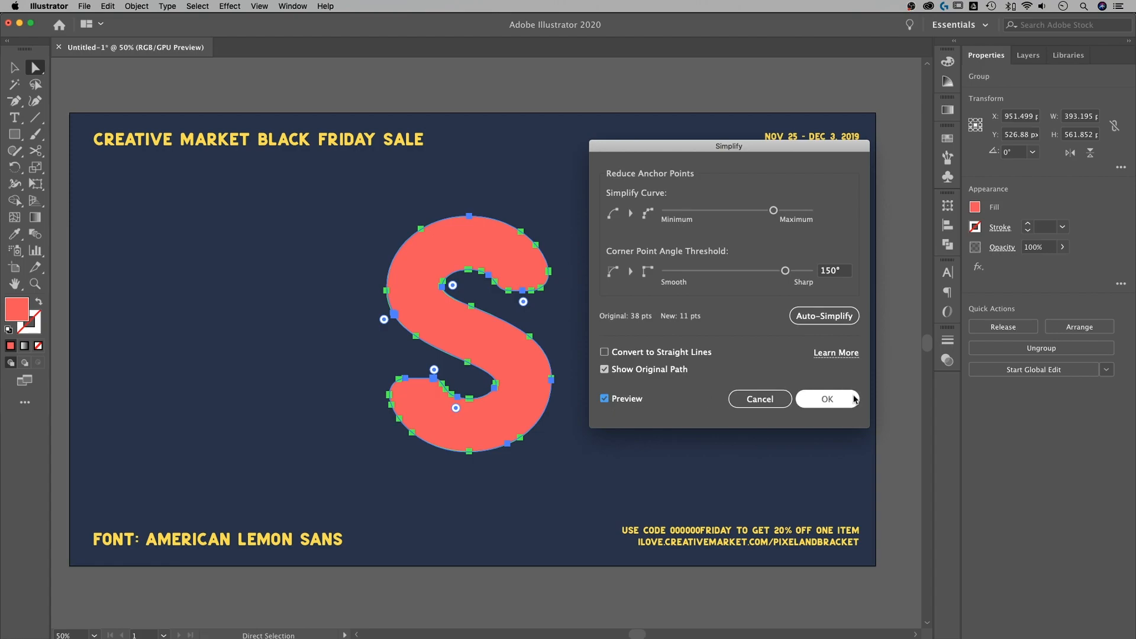
pyautogui.click(826, 398)
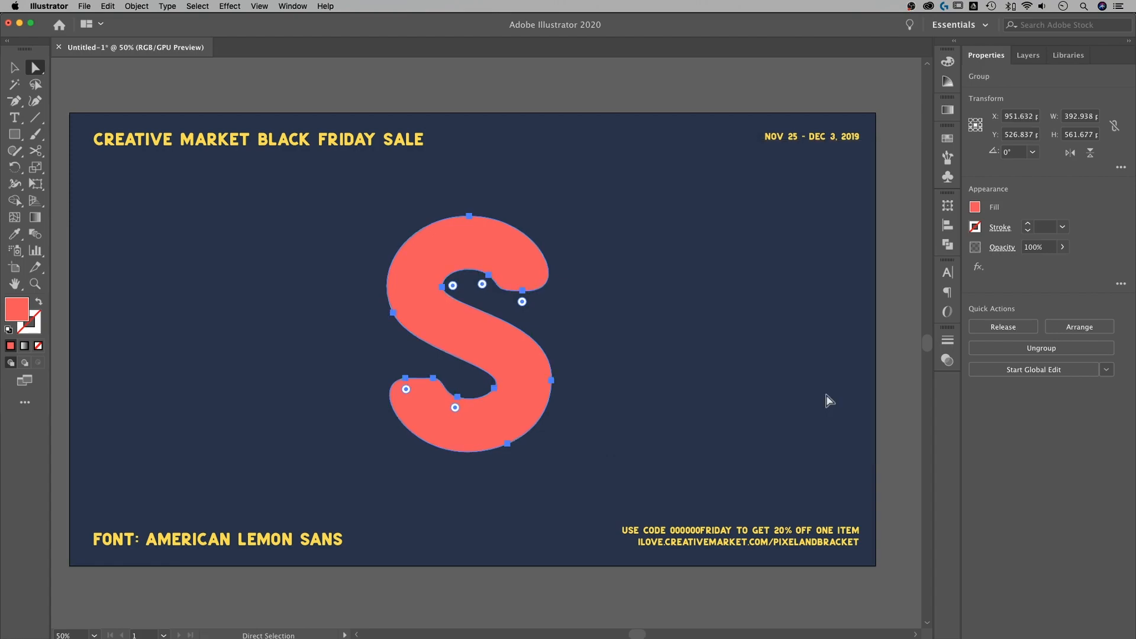
pyautogui.moveTo(540, 375)
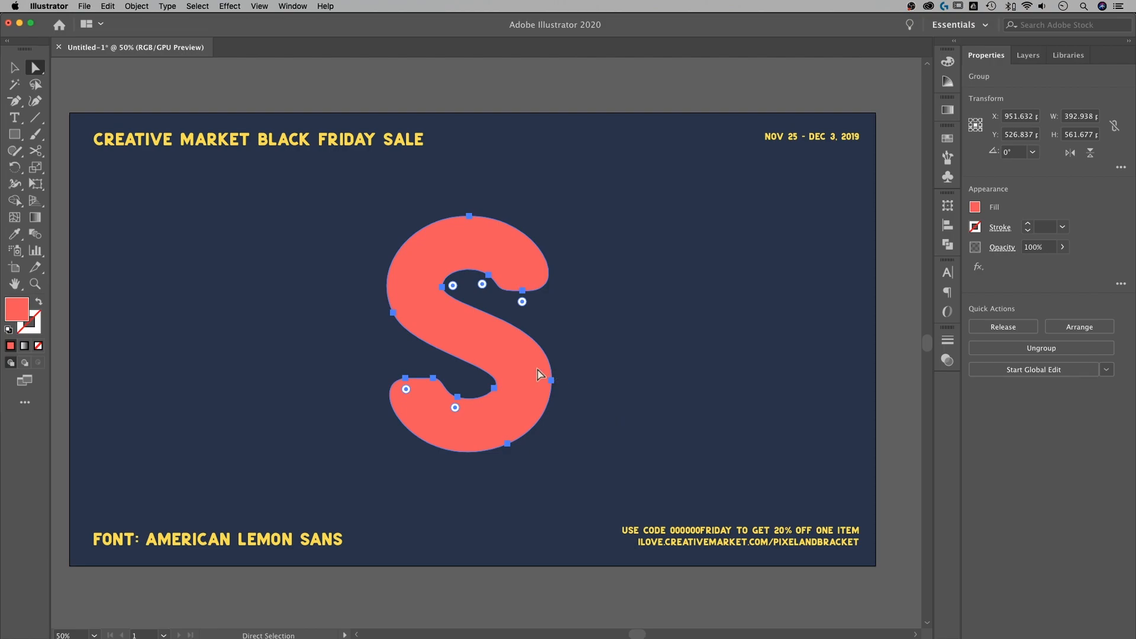
pyautogui.moveTo(534, 366)
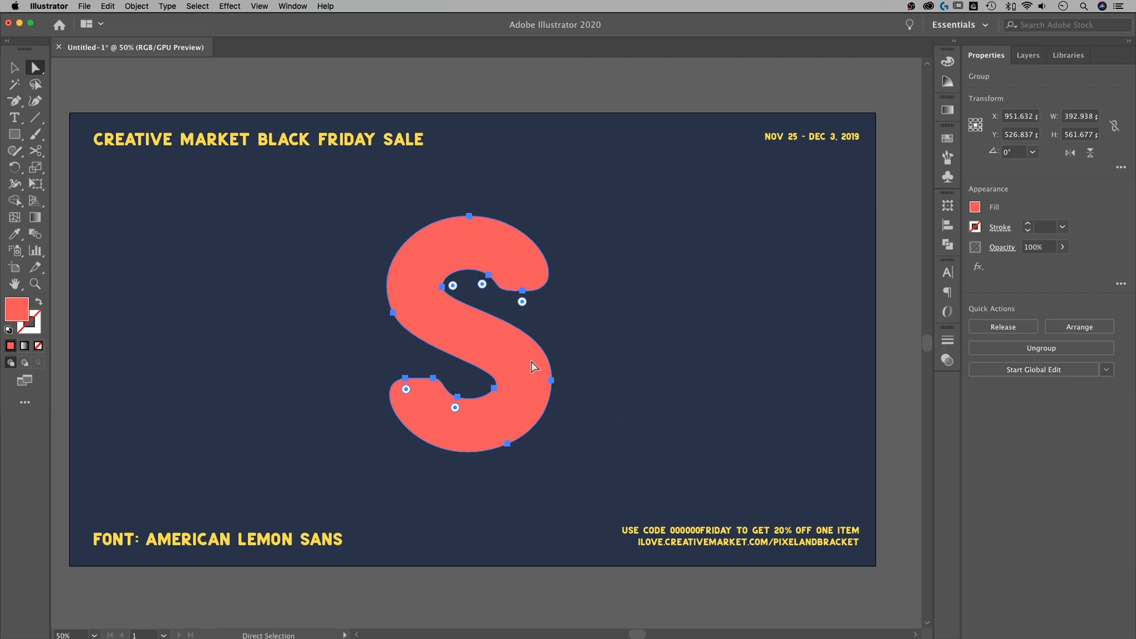